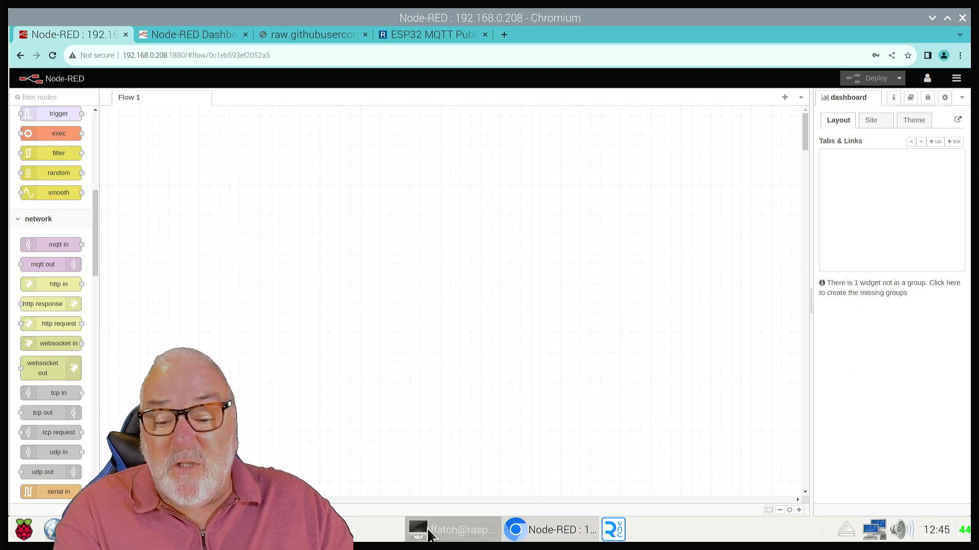
Switch to the raw.githubusercontent tab showing the ESP32 MQTT flow JSON.
{"action": "left_click", "coordinate": [453, 530]}
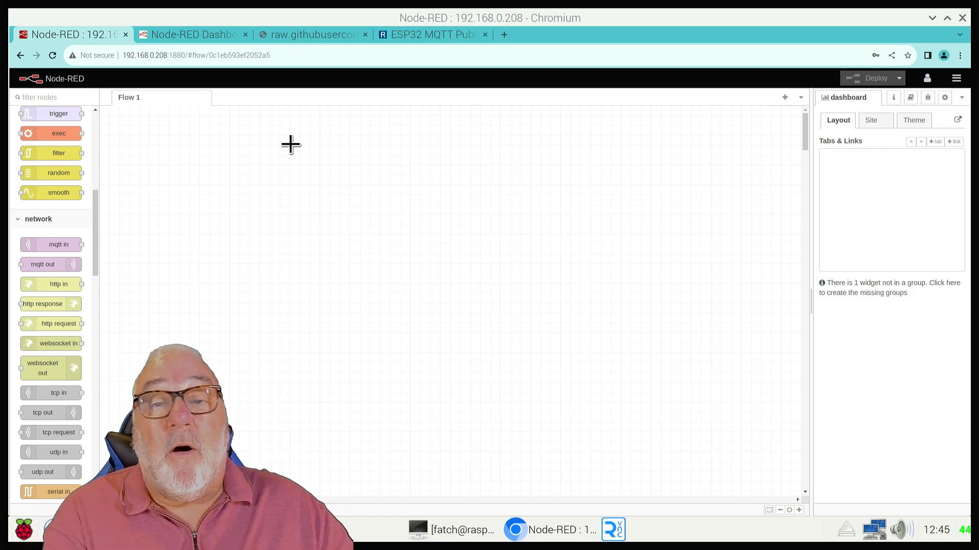
{"action": "mouse_move", "coordinate": [305, 129]}
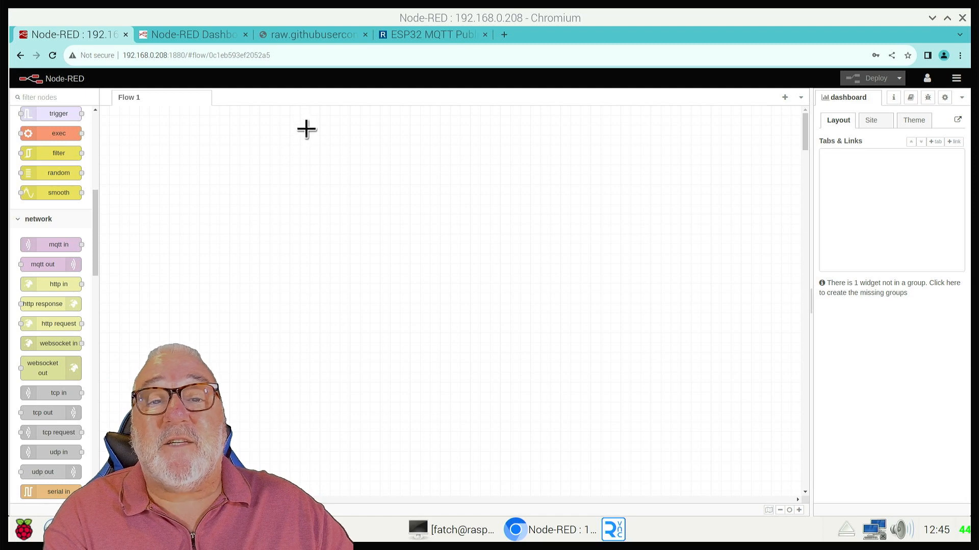
{"action": "mouse_move", "coordinate": [306, 141]}
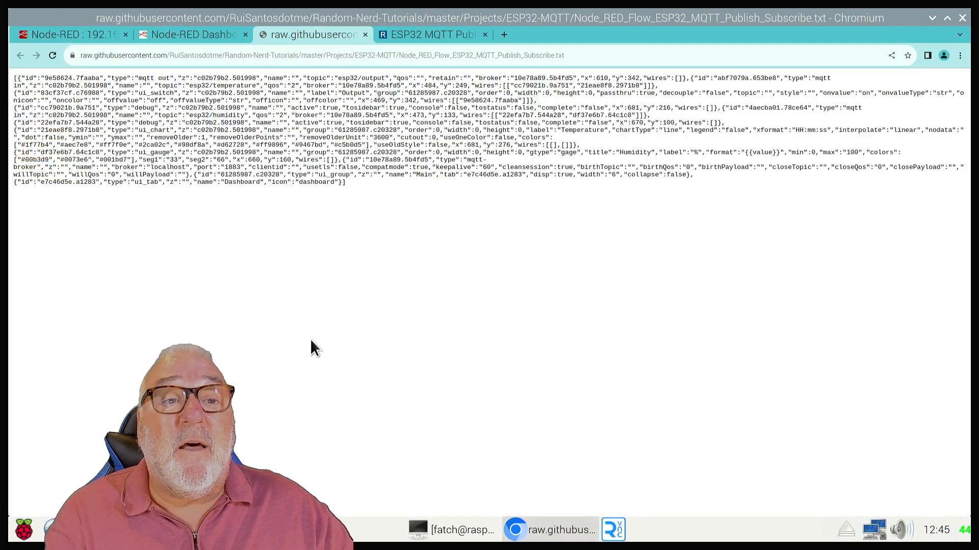
Copy the raw ESP32 flow JSON and return to the Node-RED editor tab.
{"action": "left_click", "coordinate": [337, 55]}
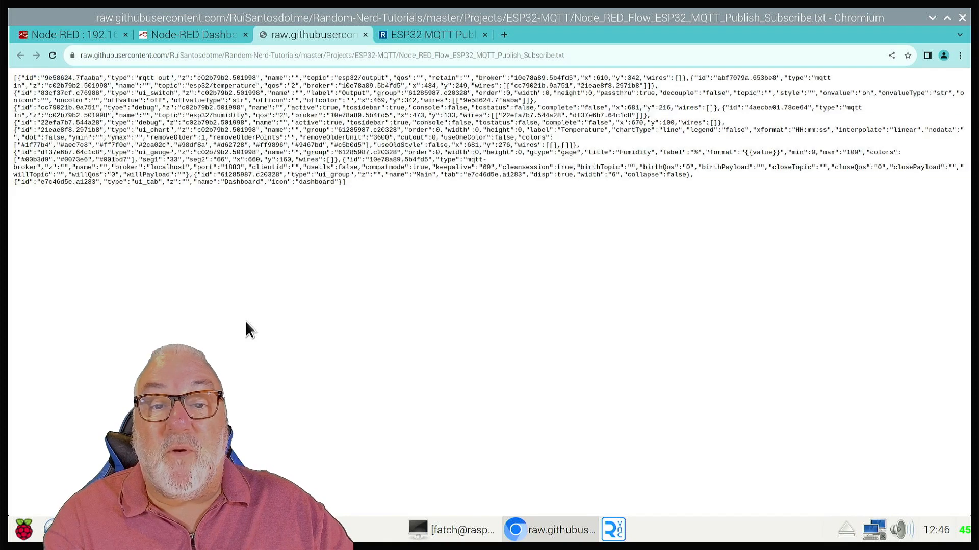
{"action": "left_click", "coordinate": [72, 35]}
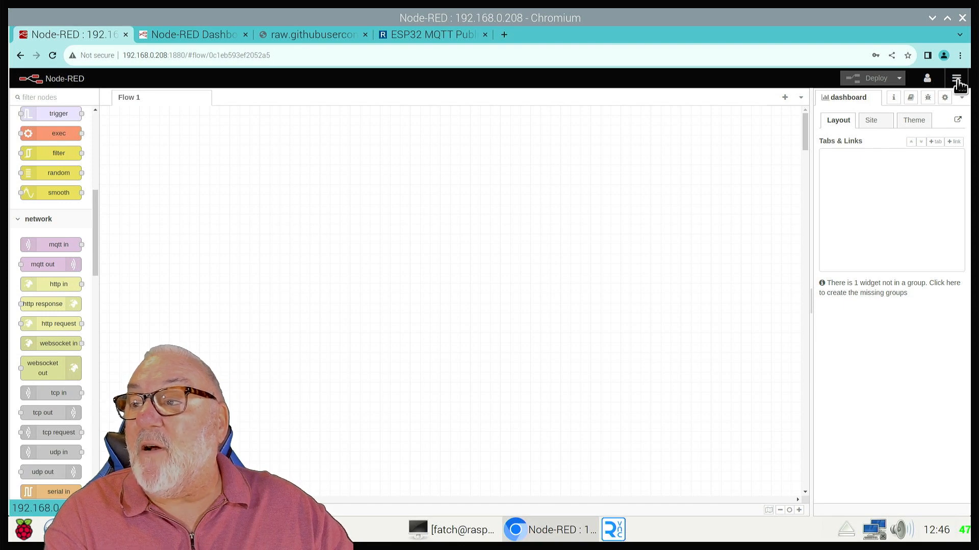
Paste the copied ESP32 flow JSON into the Import dialog and submit it.
{"action": "left_click", "coordinate": [960, 78]}
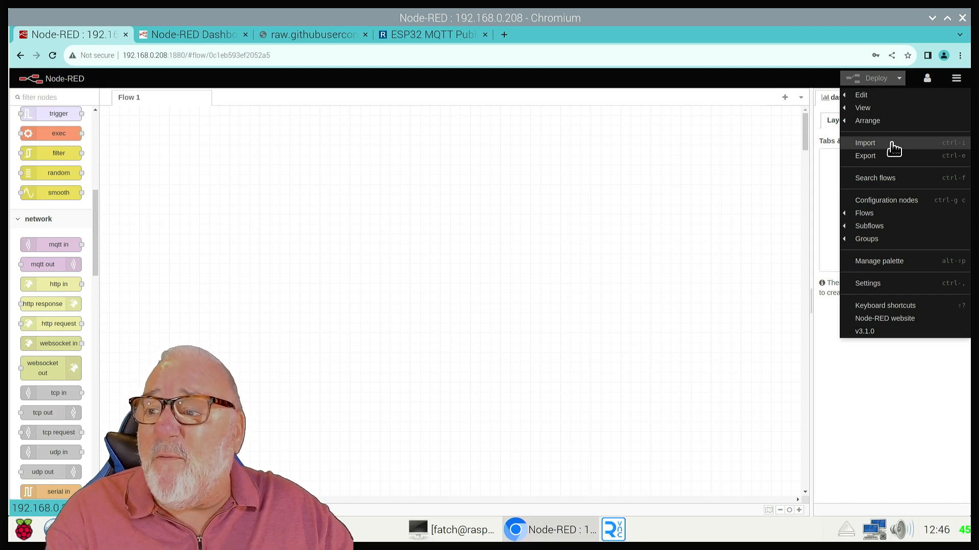
{"action": "left_click", "coordinate": [864, 142]}
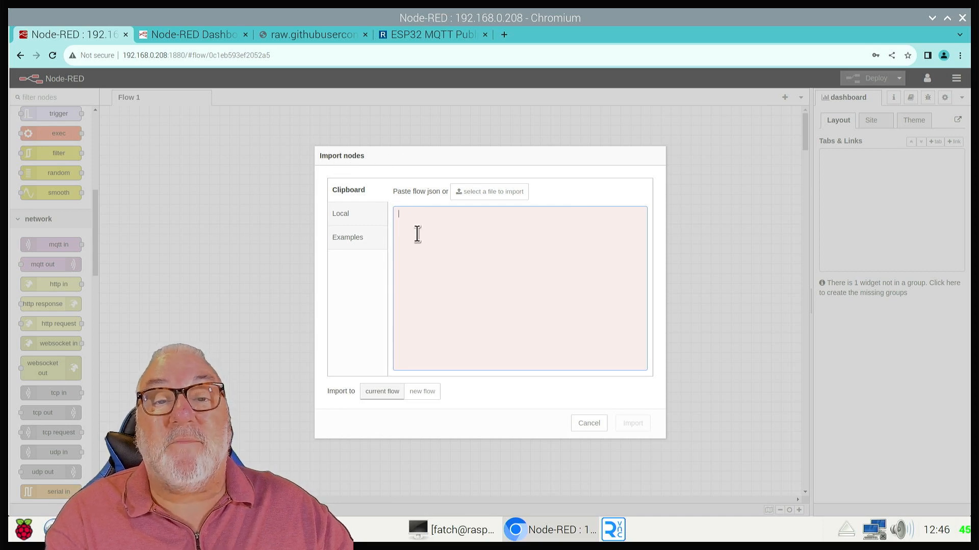
{"action": "right_click", "coordinate": [417, 233]}
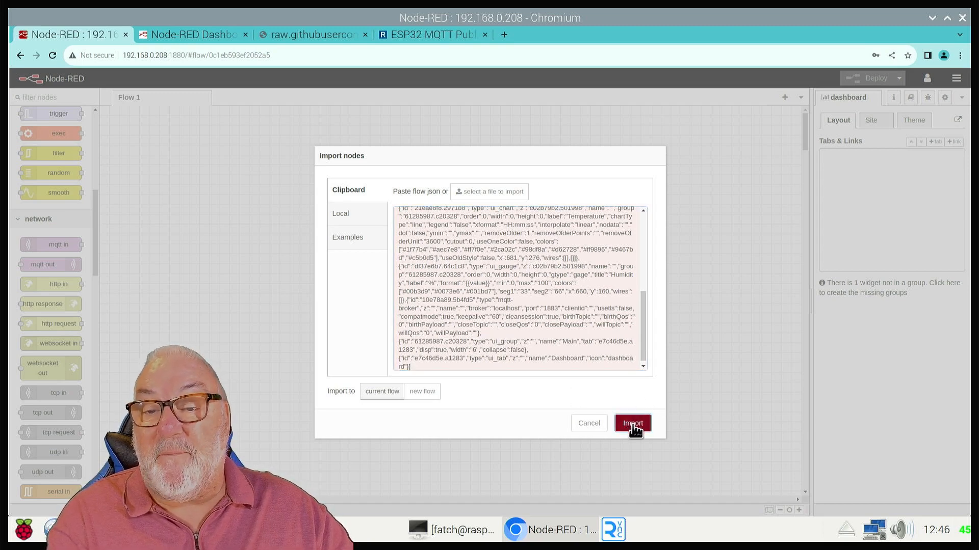
{"action": "left_click", "coordinate": [631, 423]}
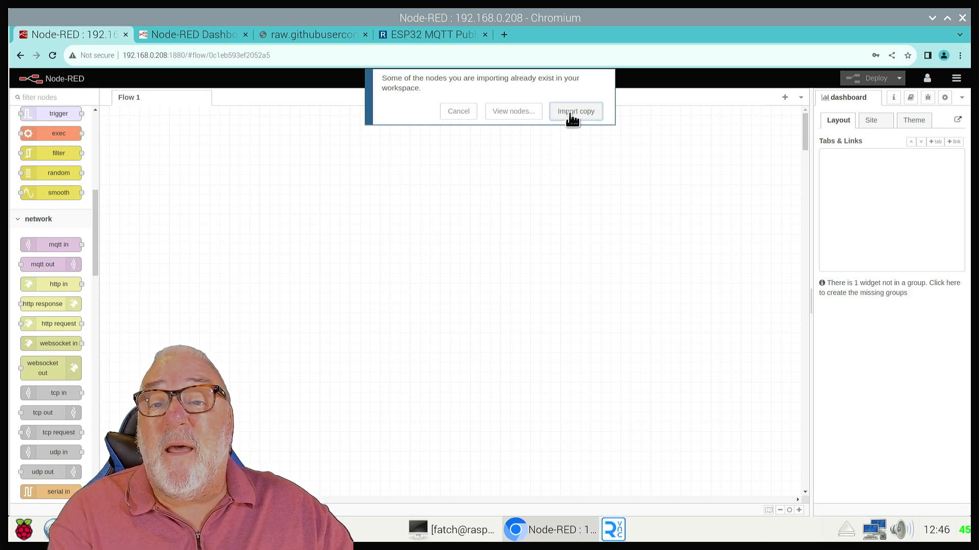
Choose Import copy in the duplicate-nodes notice to add the ESP32 nodes.
{"action": "left_click", "coordinate": [574, 111]}
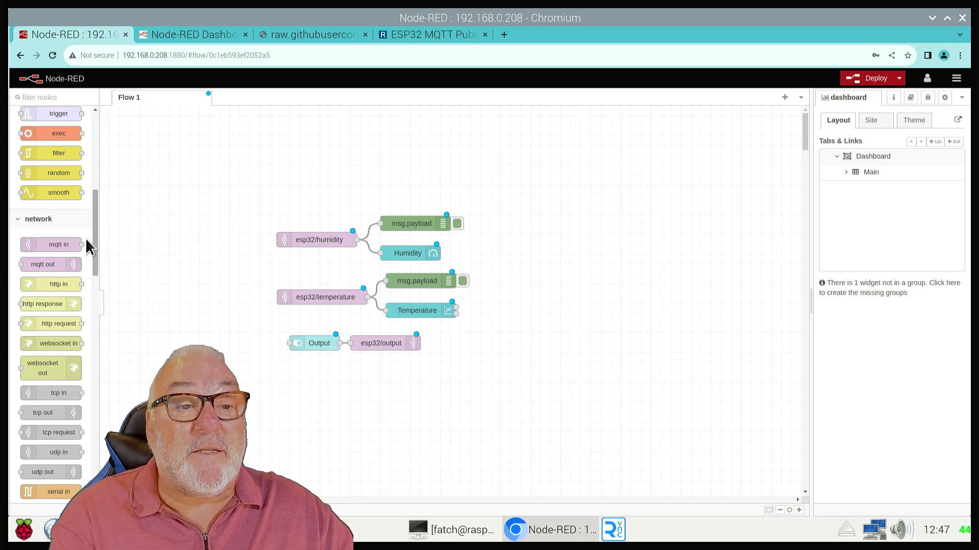
{"action": "scroll", "scroll_direction": "up", "scroll_amount": 3}
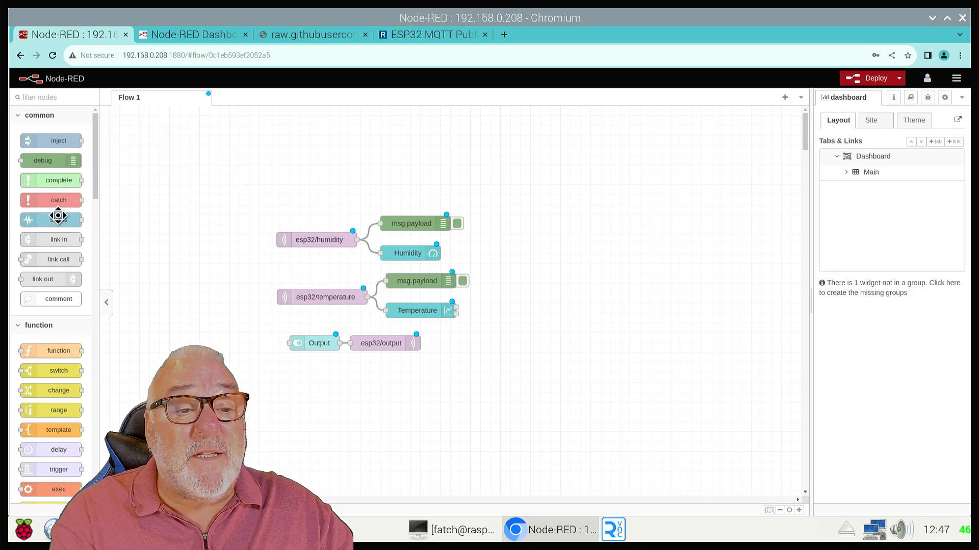
{"action": "mouse_move", "coordinate": [58, 240]}
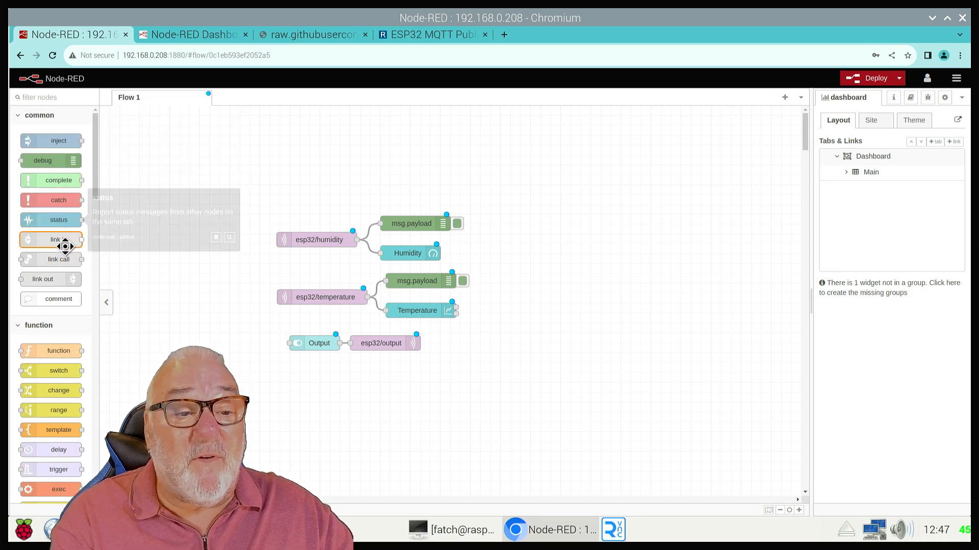
{"action": "scroll", "scroll_direction": "down", "scroll_amount": 3}
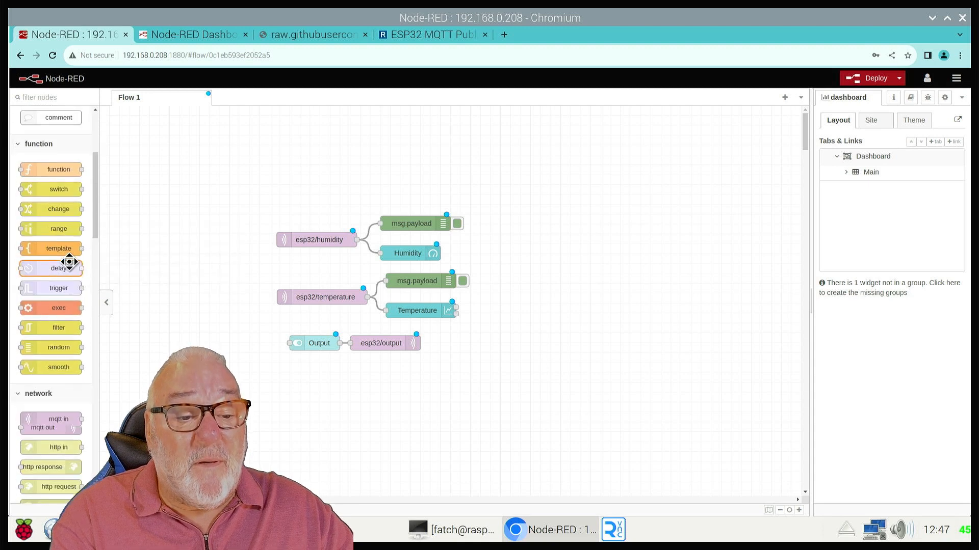
{"action": "scroll", "scroll_direction": "down", "scroll_amount": 3}
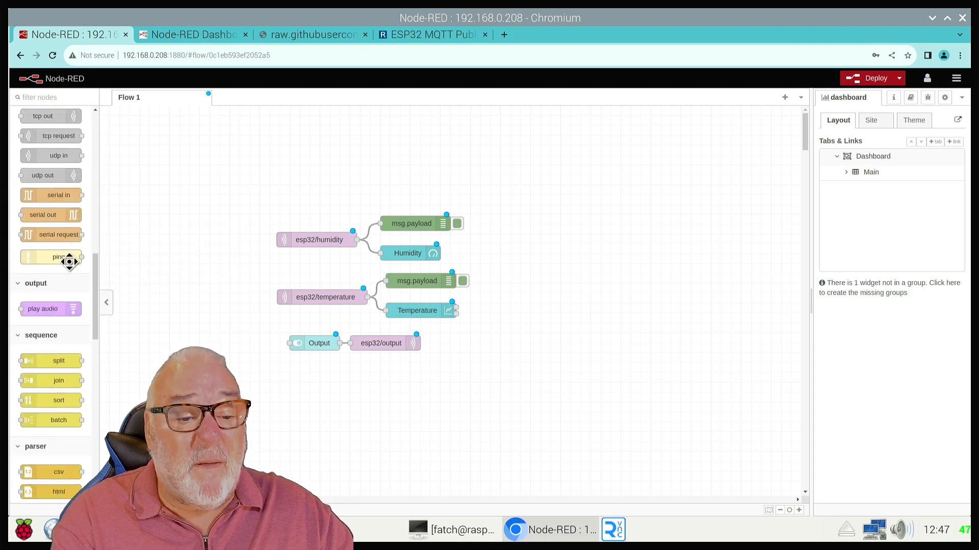
{"action": "scroll", "scroll_direction": "down", "scroll_amount": 3}
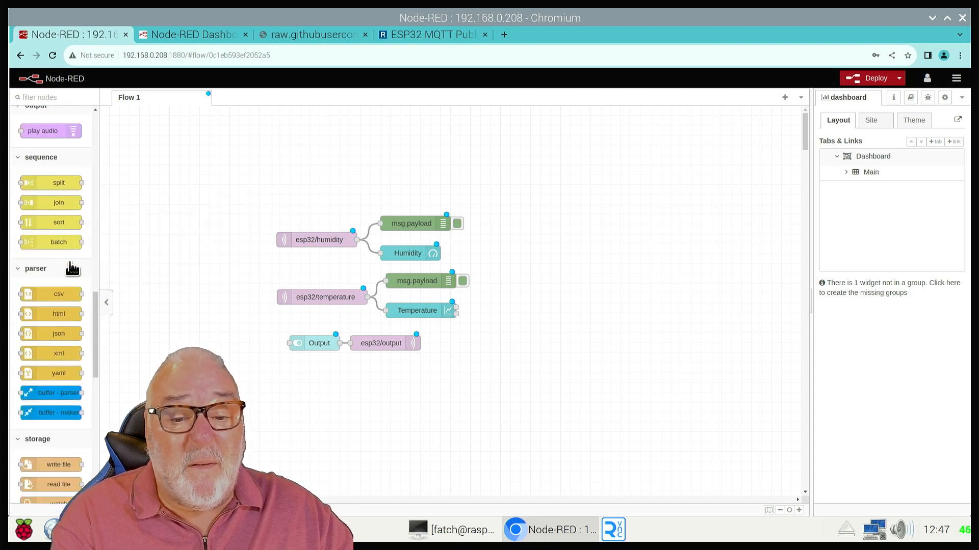
{"action": "scroll", "scroll_direction": "down", "scroll_amount": 3}
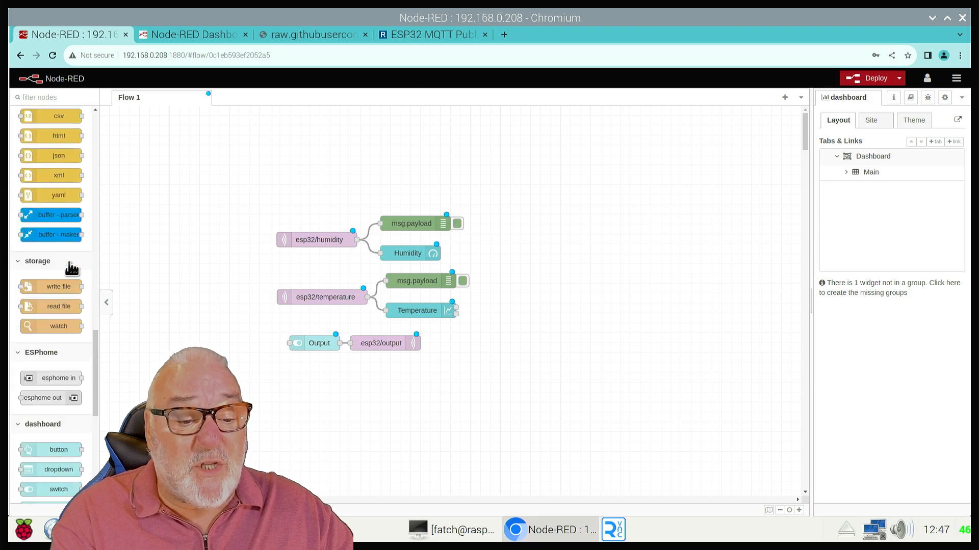
{"action": "scroll", "scroll_direction": "down", "scroll_amount": 3}
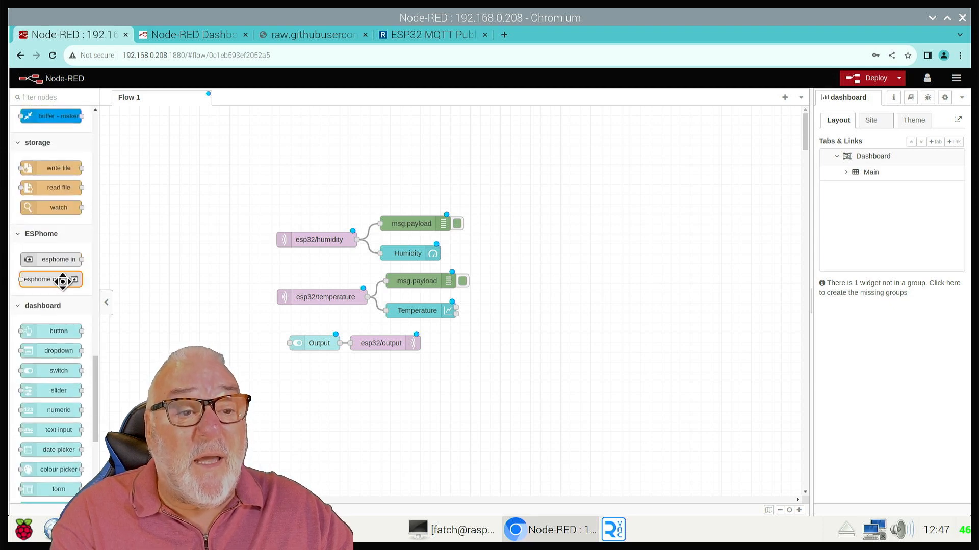
{"action": "scroll", "scroll_direction": "down", "scroll_amount": 3}
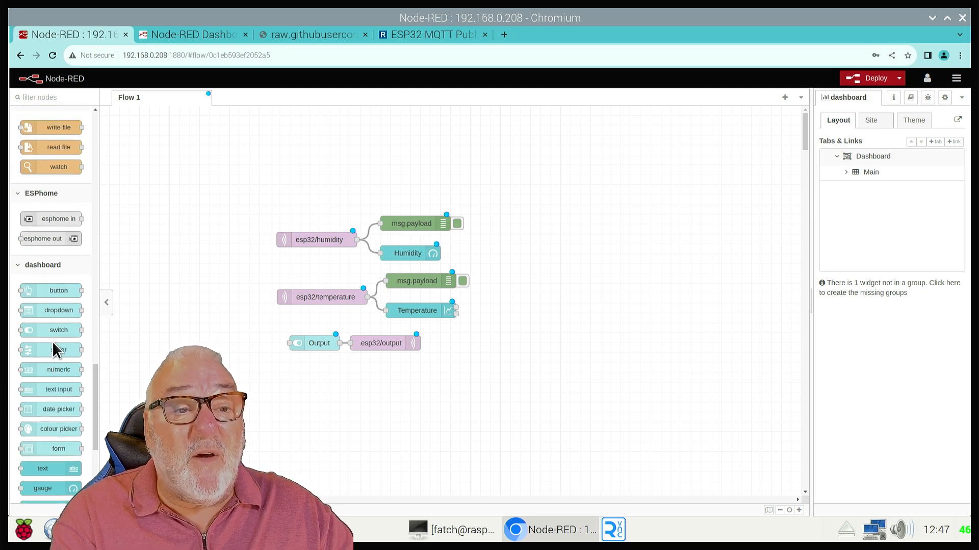
{"action": "scroll", "scroll_direction": "down", "scroll_amount": 3}
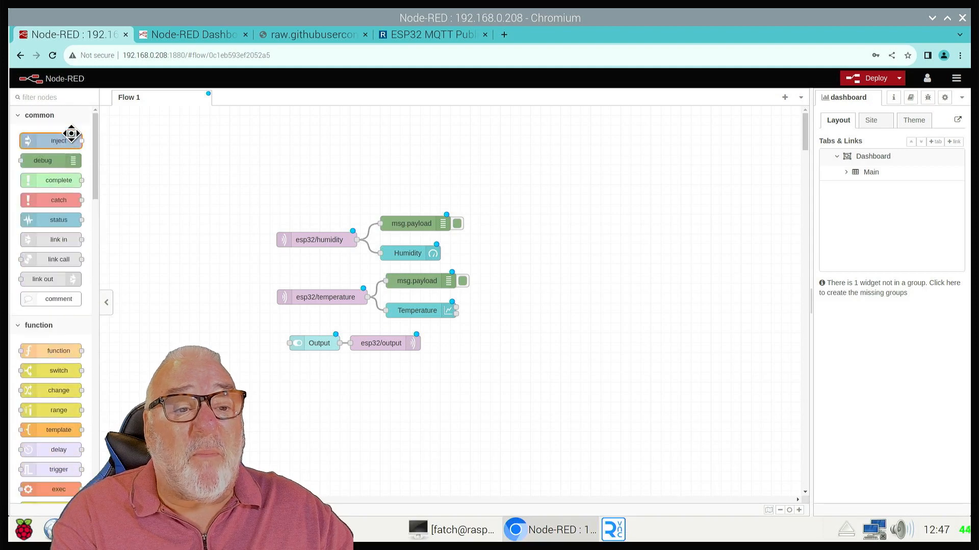
{"action": "mouse_move", "coordinate": [50, 161]}
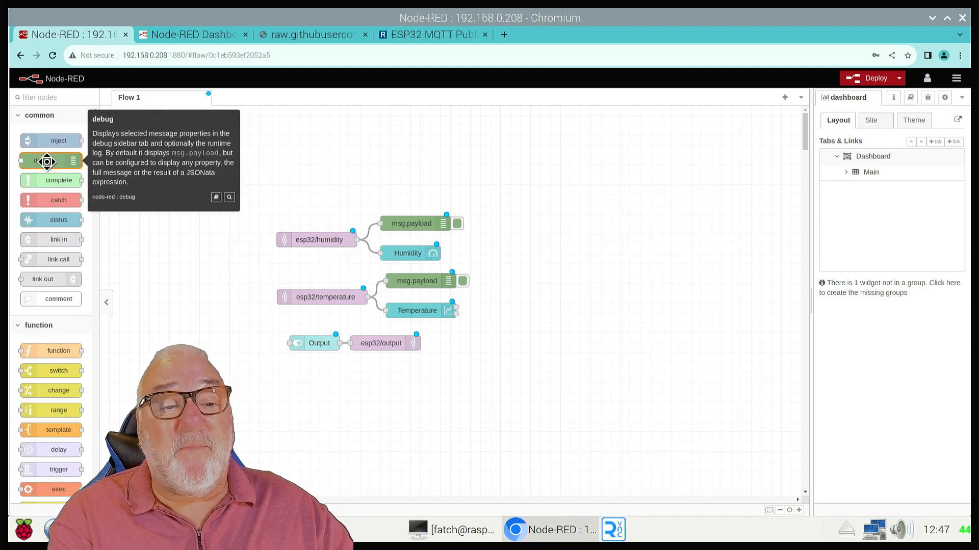
{"action": "mouse_move", "coordinate": [400, 217]}
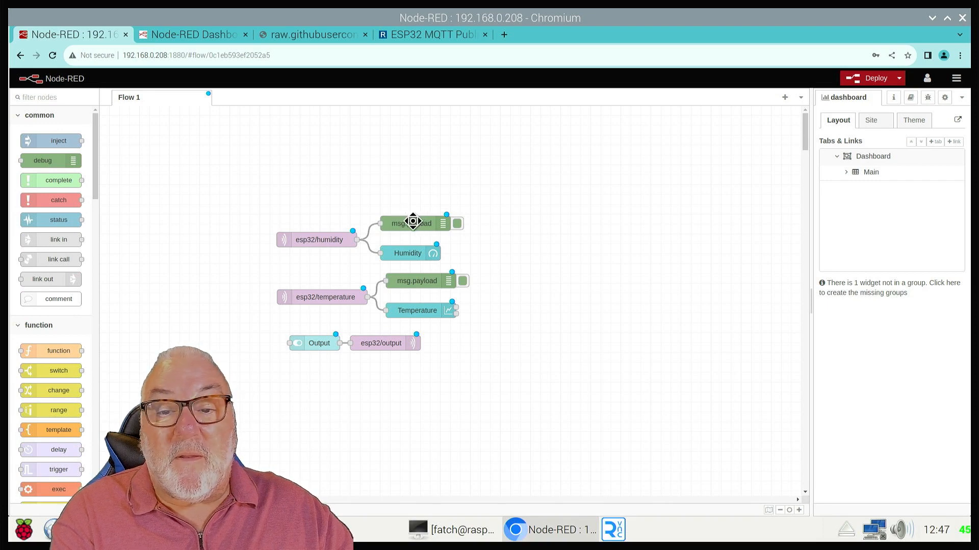
{"action": "mouse_move", "coordinate": [444, 279]}
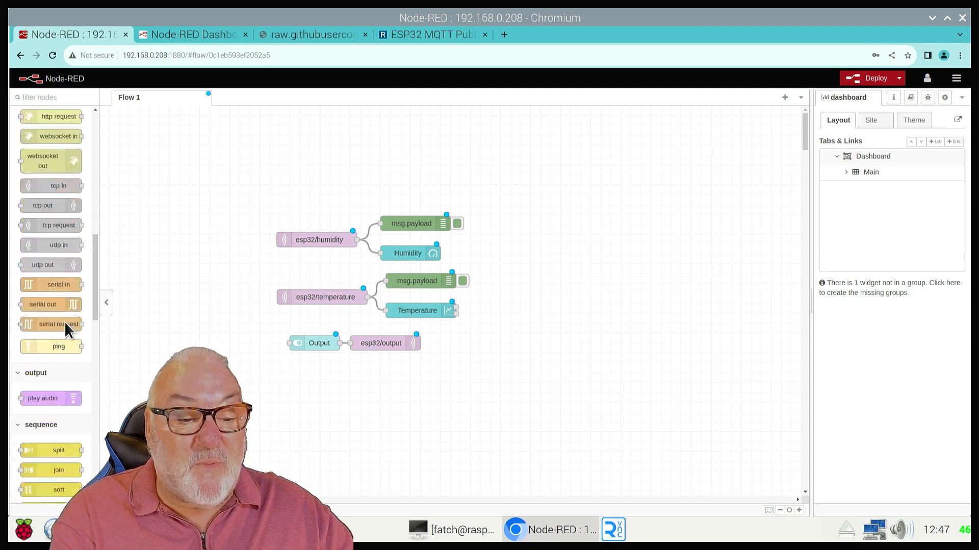
{"action": "scroll", "scroll_direction": "down", "scroll_amount": 3}
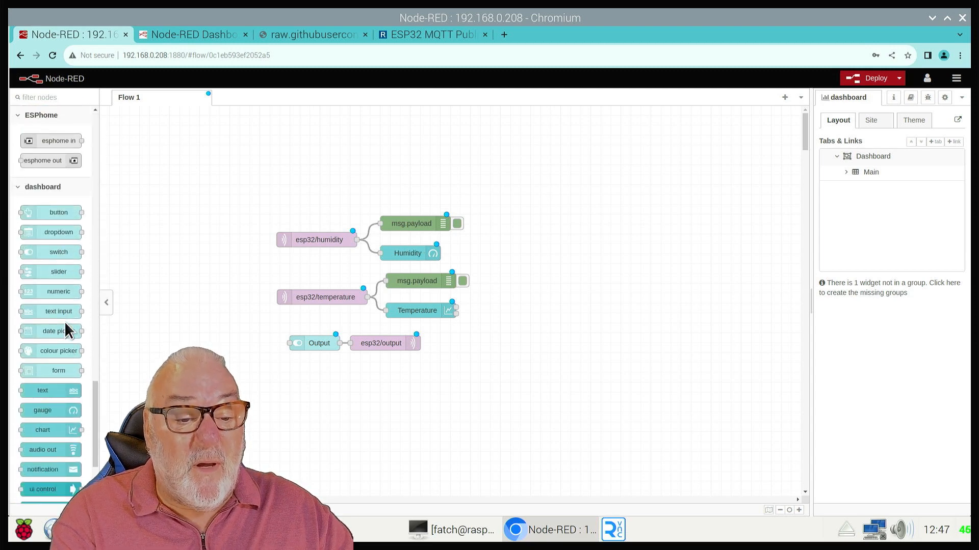
{"action": "scroll", "scroll_direction": "down", "scroll_amount": 3}
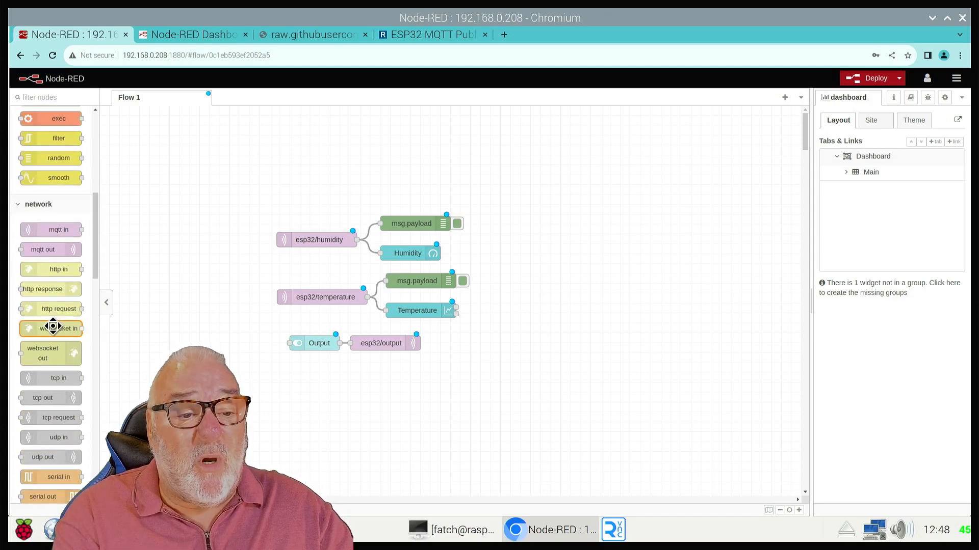
{"action": "mouse_move", "coordinate": [50, 249]}
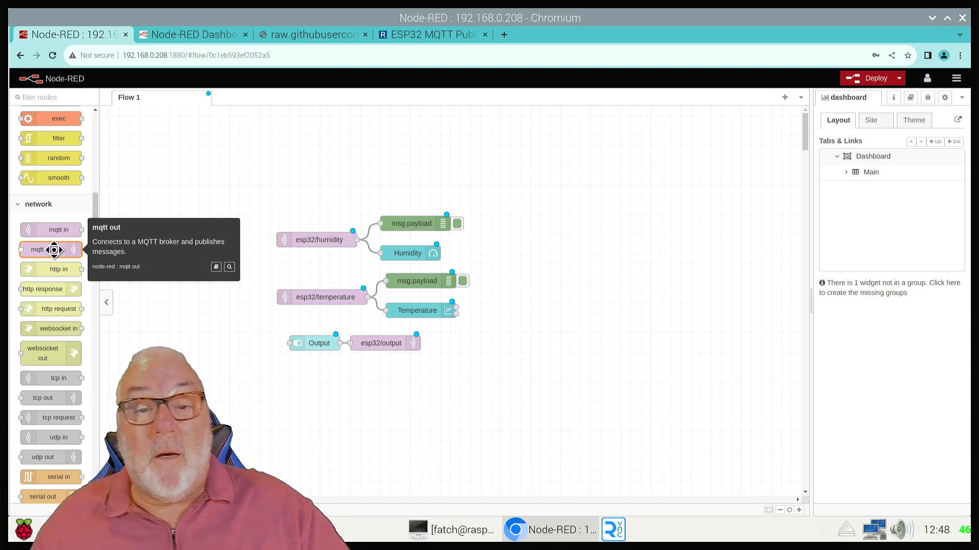
{"action": "mouse_move", "coordinate": [630, 272]}
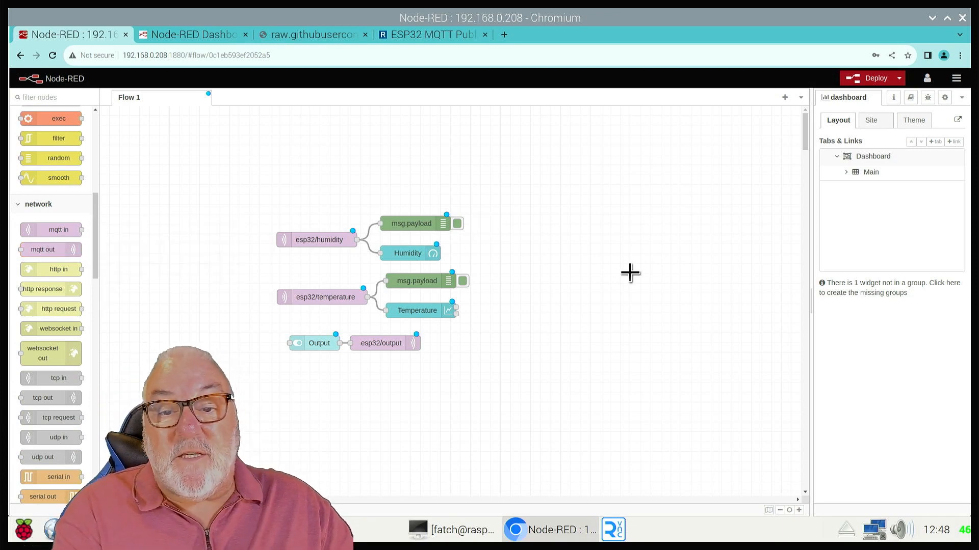
{"action": "mouse_move", "coordinate": [317, 241]}
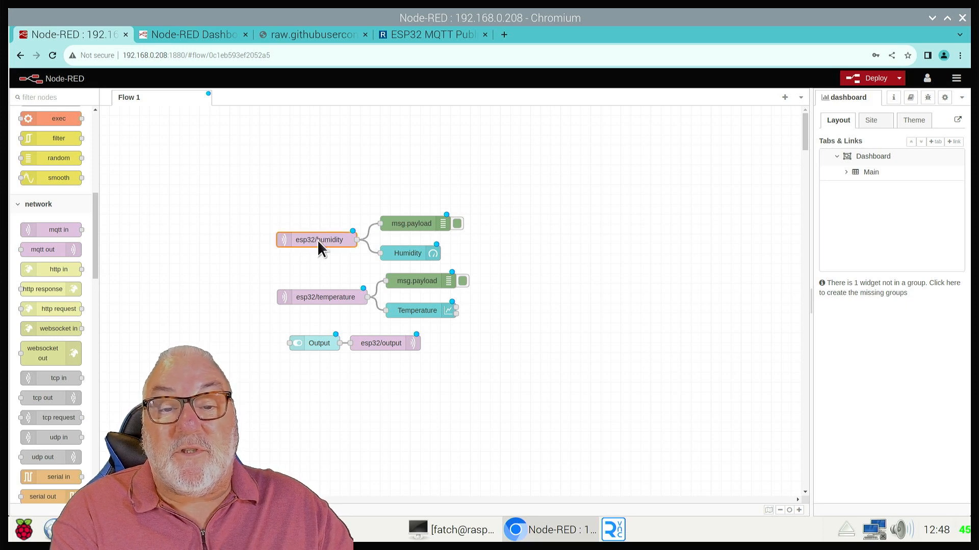
Set the esp32/humidity MQTT input to Subscribe to single topic, QoS 2, localhost:1883.
{"action": "double_click", "coordinate": [318, 240]}
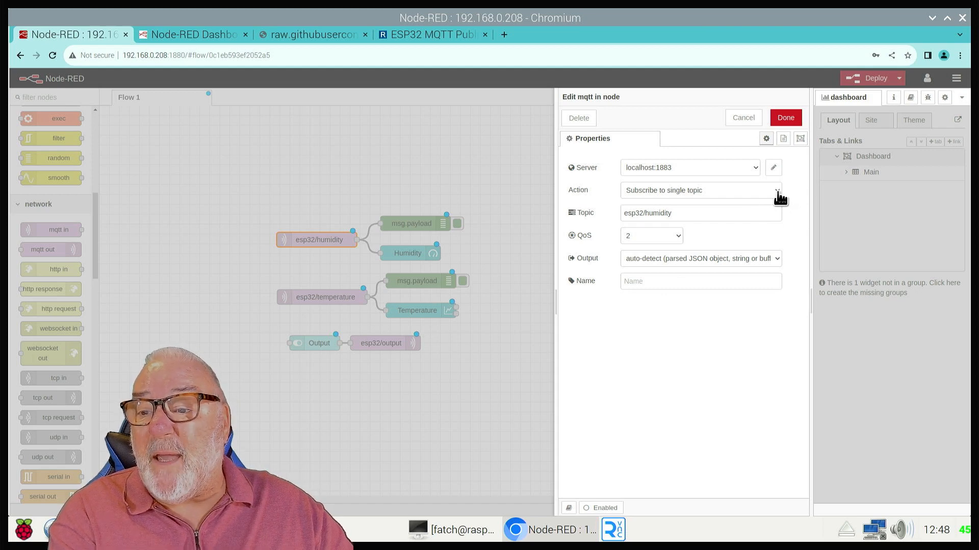
{"action": "left_click", "coordinate": [701, 190]}
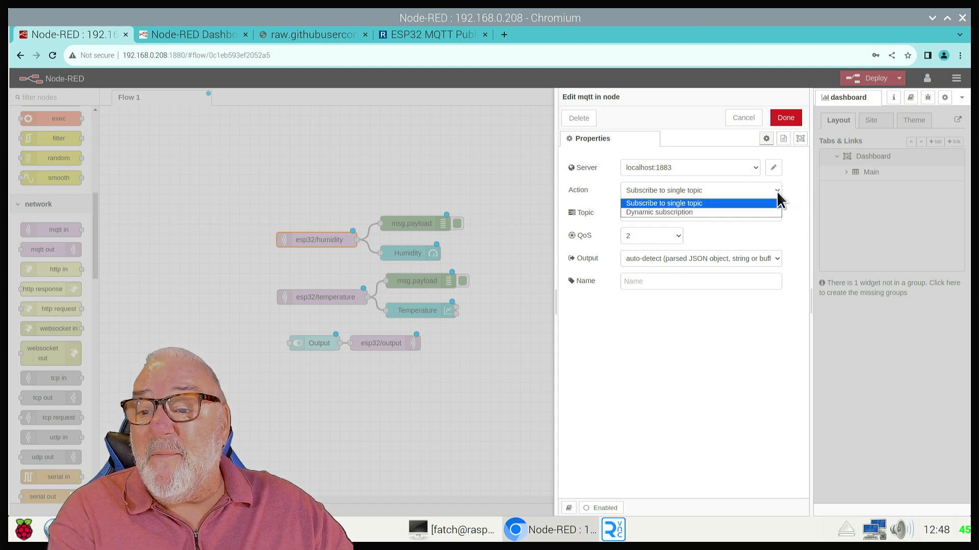
{"action": "left_click", "coordinate": [664, 203]}
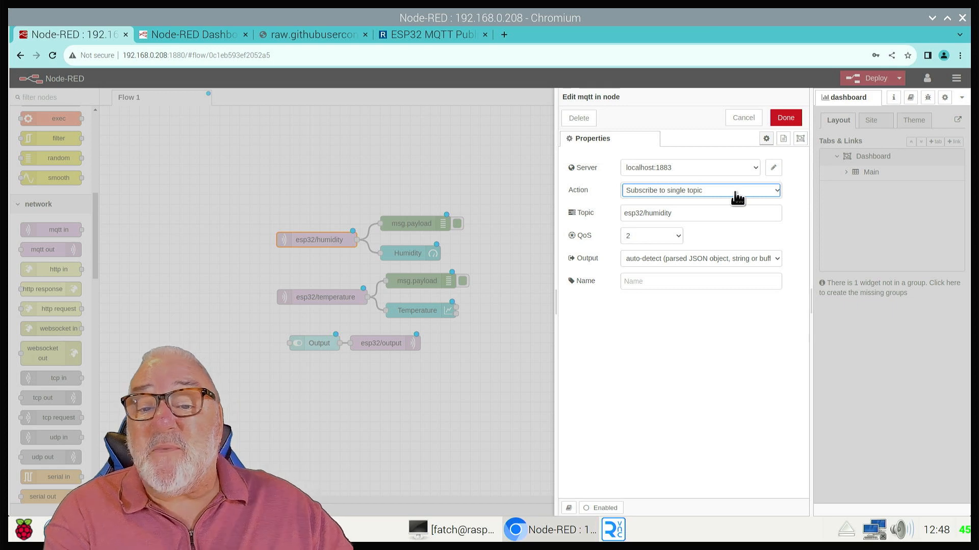
{"action": "mouse_move", "coordinate": [689, 236]}
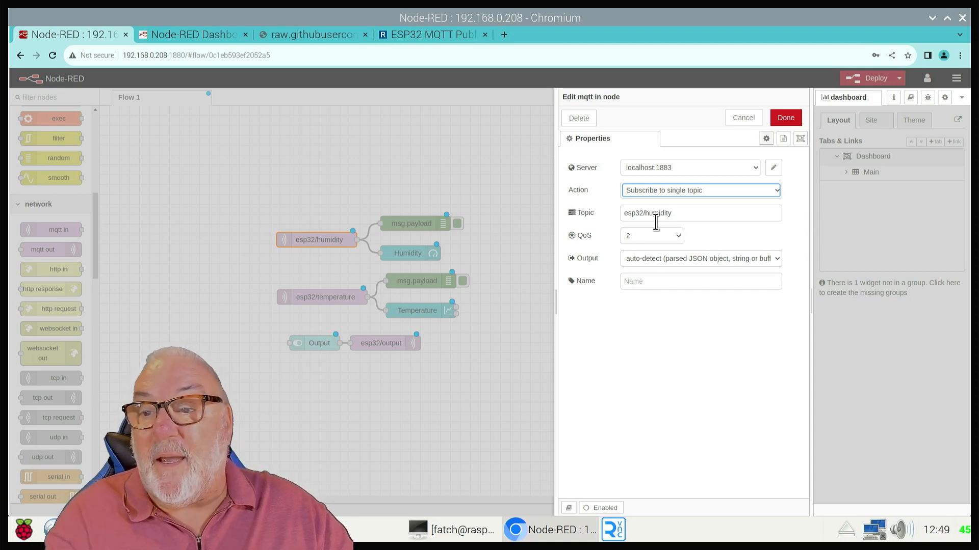
{"action": "mouse_move", "coordinate": [680, 247]}
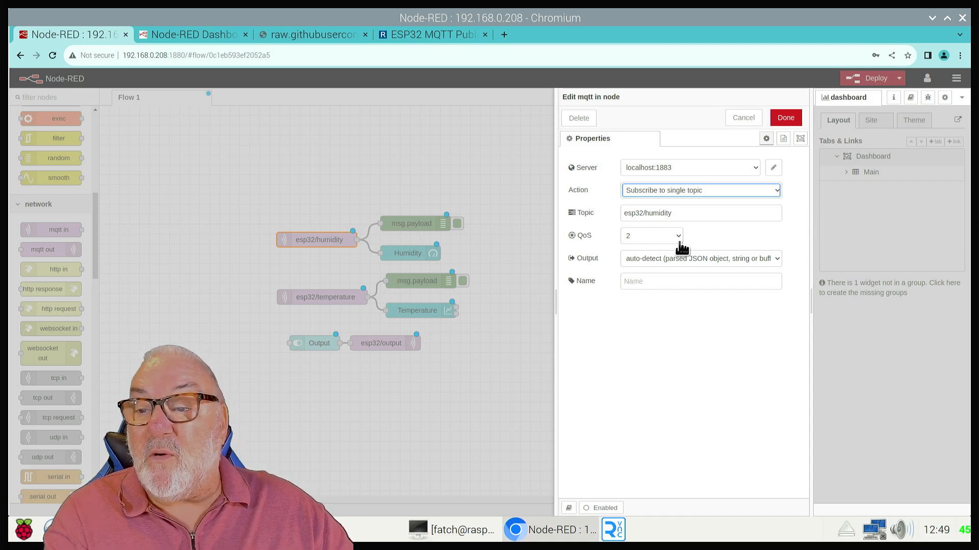
{"action": "mouse_move", "coordinate": [651, 273]}
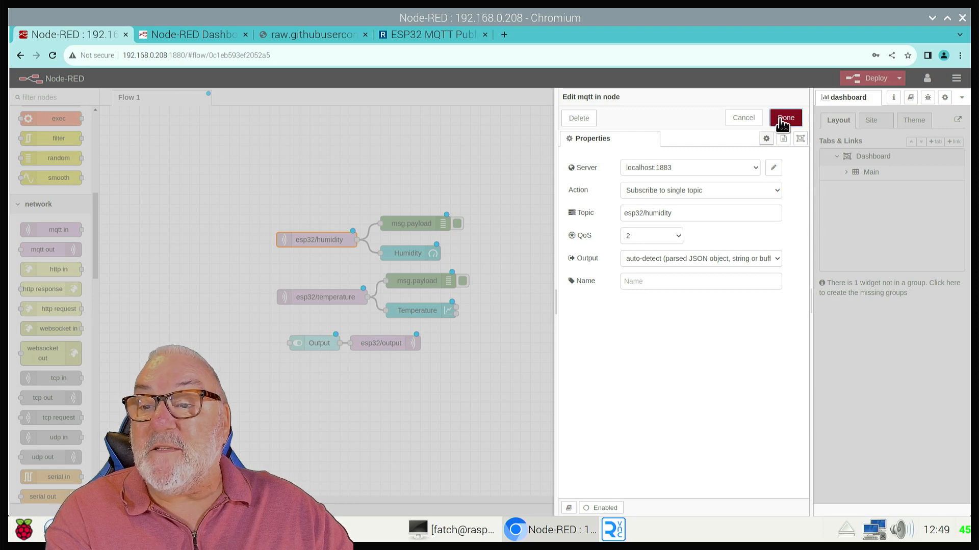
Confirm the esp32/temperature input and inspect the humidity debug node's msg.payload output.
{"action": "left_click", "coordinate": [784, 117]}
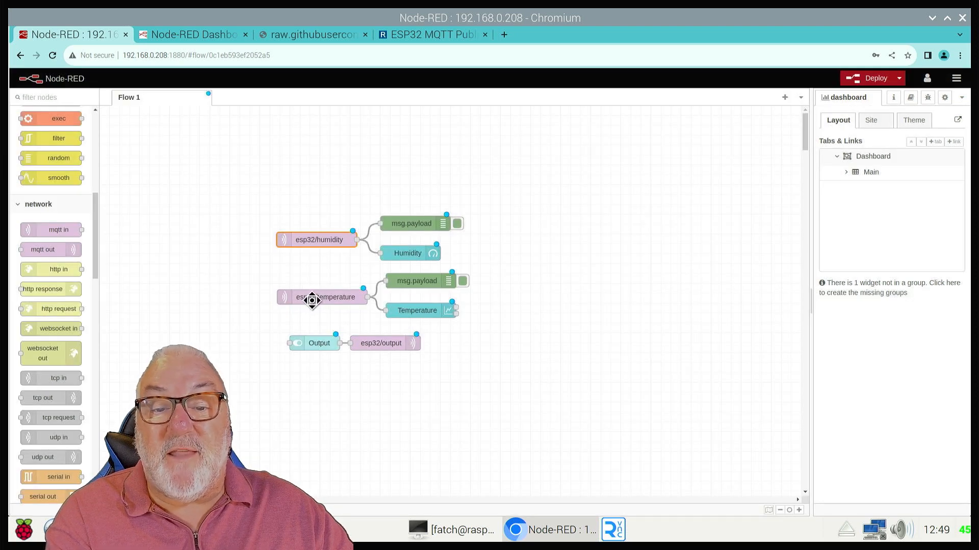
{"action": "double_click", "coordinate": [322, 297]}
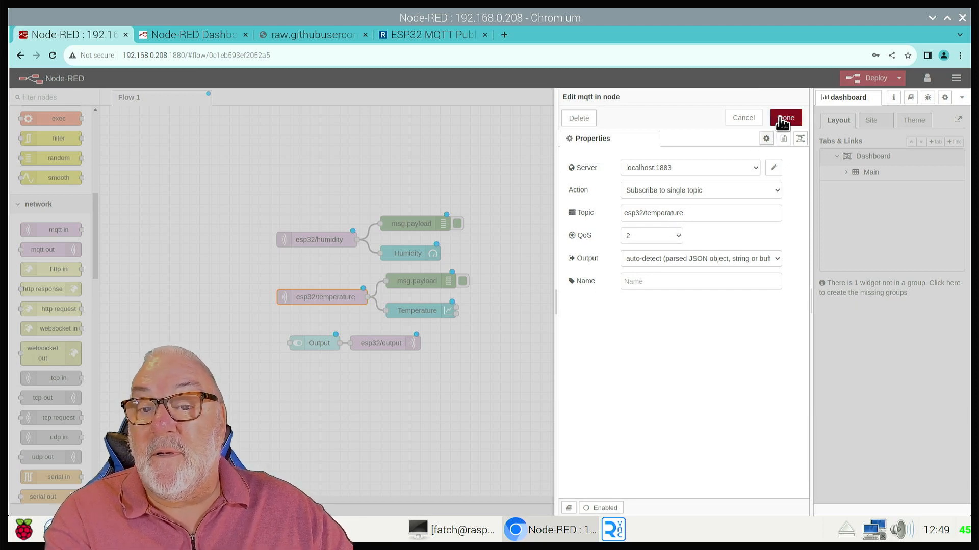
{"action": "left_click", "coordinate": [784, 118]}
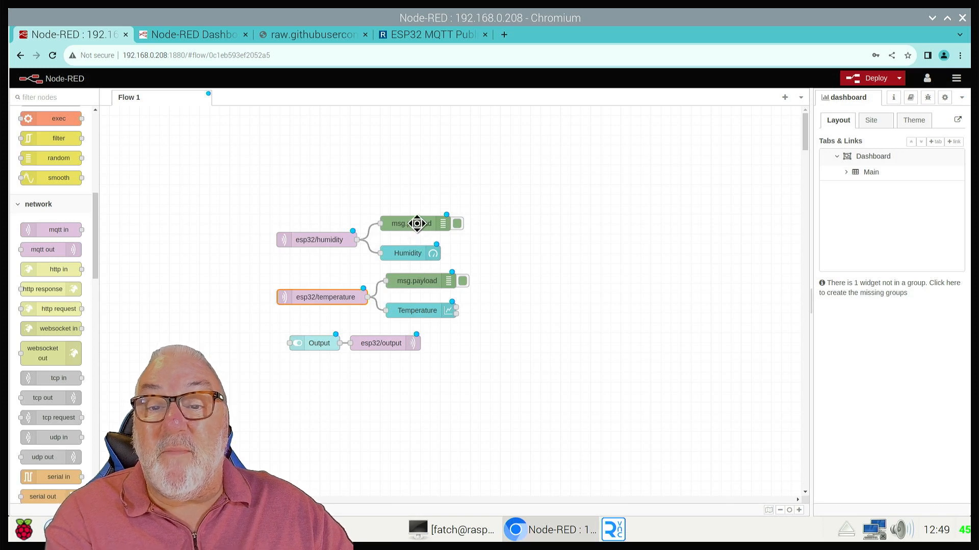
{"action": "double_click", "coordinate": [411, 223]}
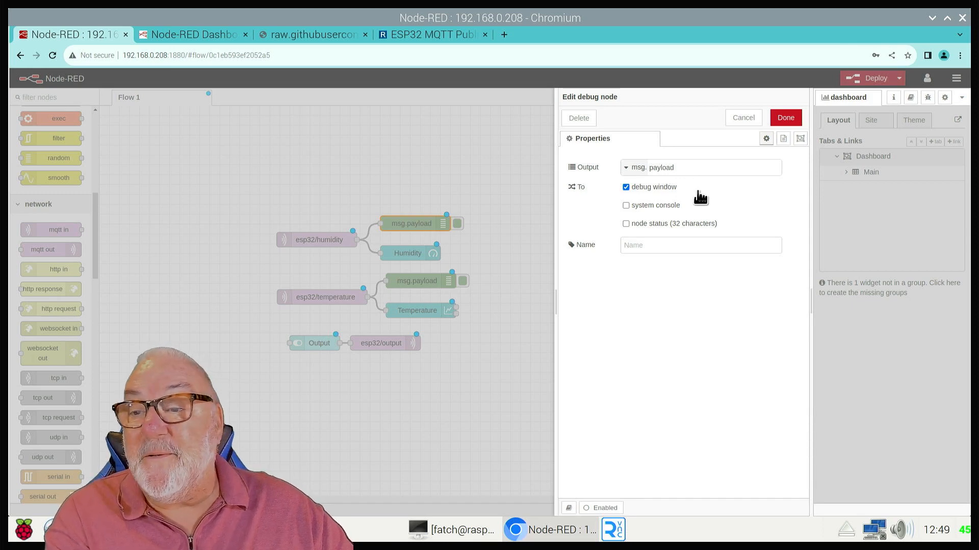
{"action": "mouse_move", "coordinate": [843, 115]}
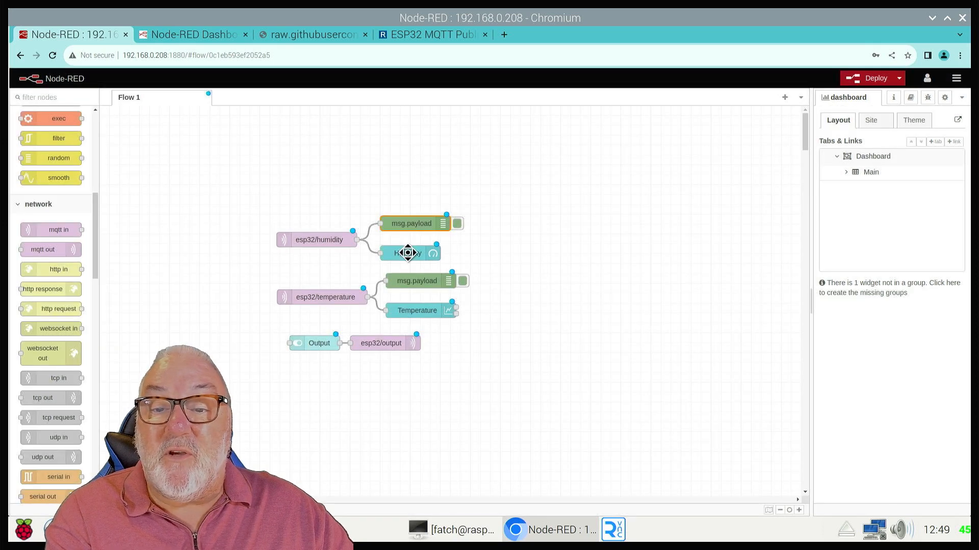
Review the 0–100 % Humidity gauge and last-hour Temperature chart settings.
{"action": "double_click", "coordinate": [407, 253]}
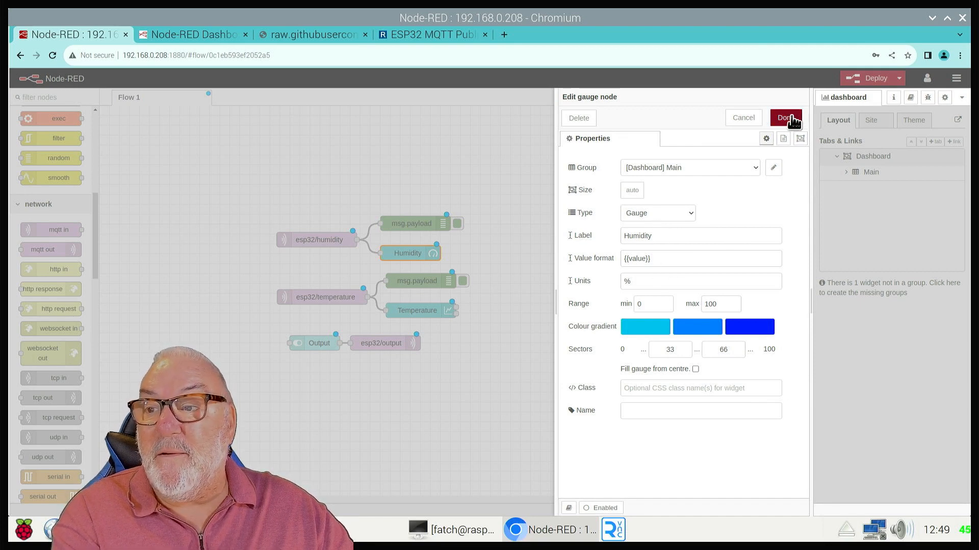
{"action": "left_click", "coordinate": [785, 118]}
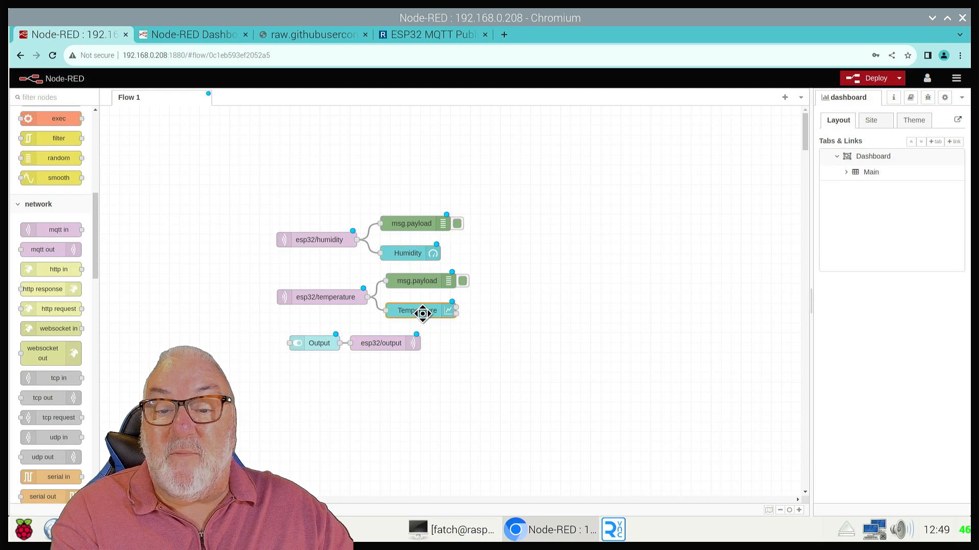
{"action": "double_click", "coordinate": [422, 311]}
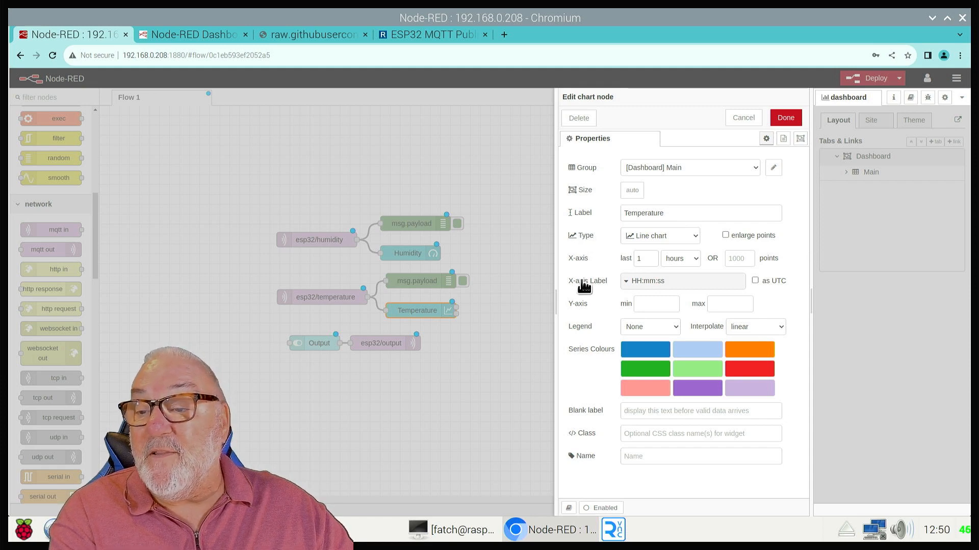
{"action": "mouse_move", "coordinate": [702, 267]}
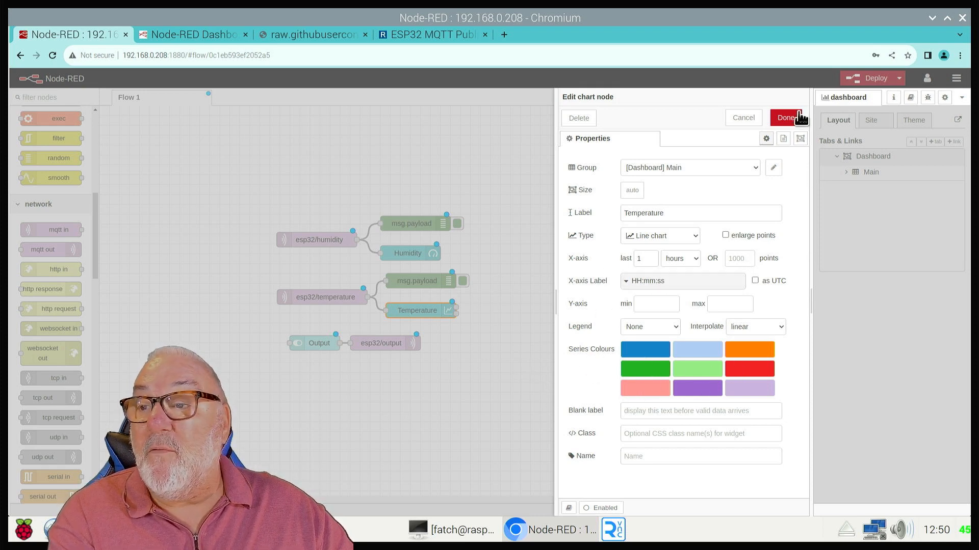
{"action": "left_click", "coordinate": [785, 118]}
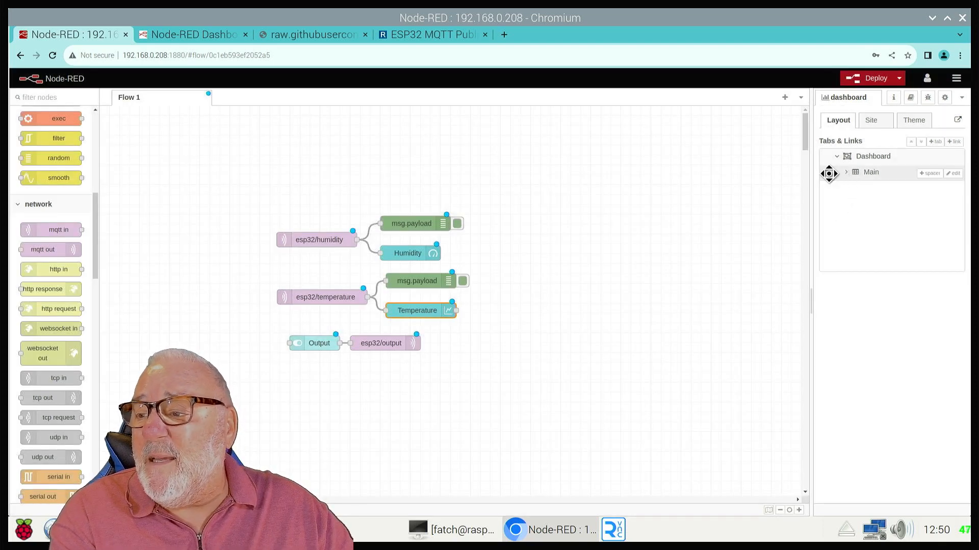
Expand the Main group in the dashboard Layout tab to list Output, Temperature, Humidity.
{"action": "left_click", "coordinate": [846, 173]}
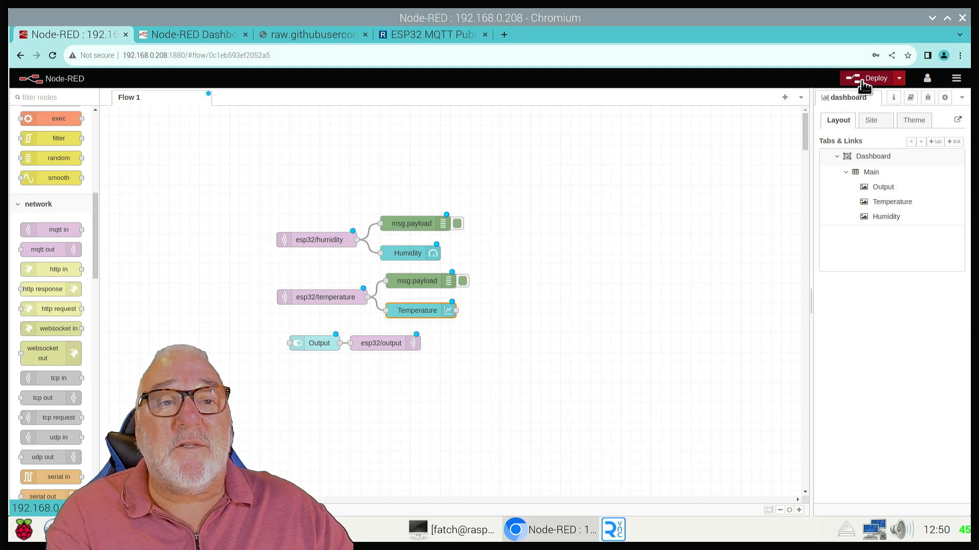
Deploy the flow, confirming past the misconfigured-nodes warning.
{"action": "left_click", "coordinate": [875, 78]}
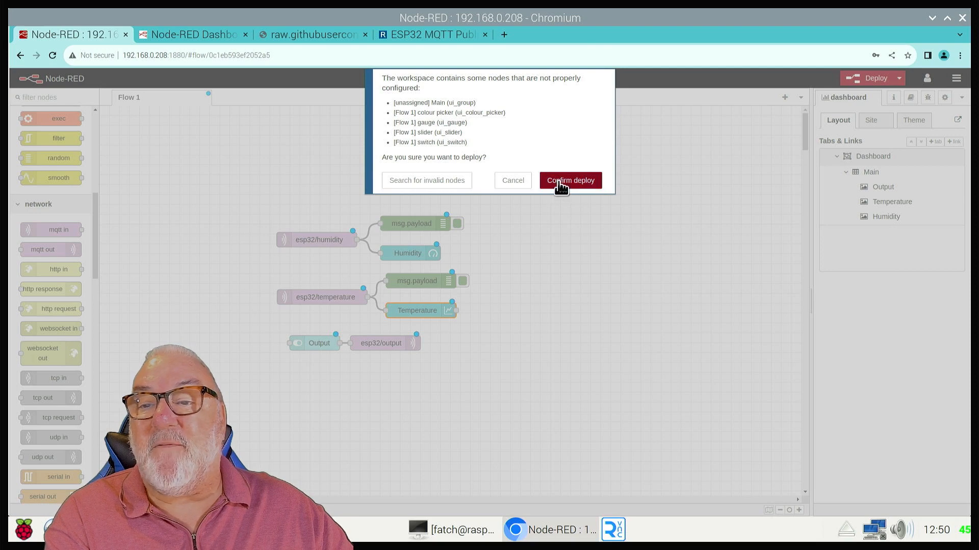
{"action": "left_click", "coordinate": [569, 180]}
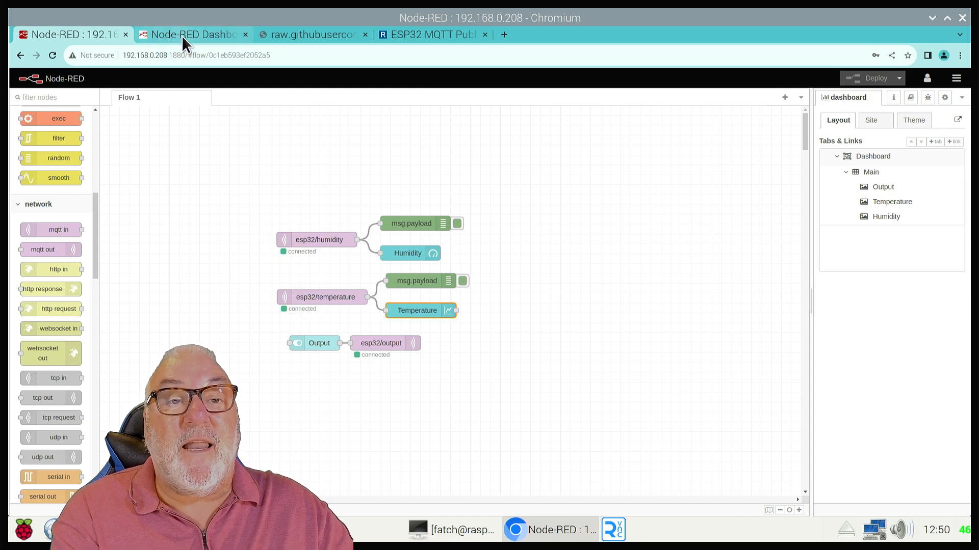
{"action": "mouse_move", "coordinate": [193, 34]}
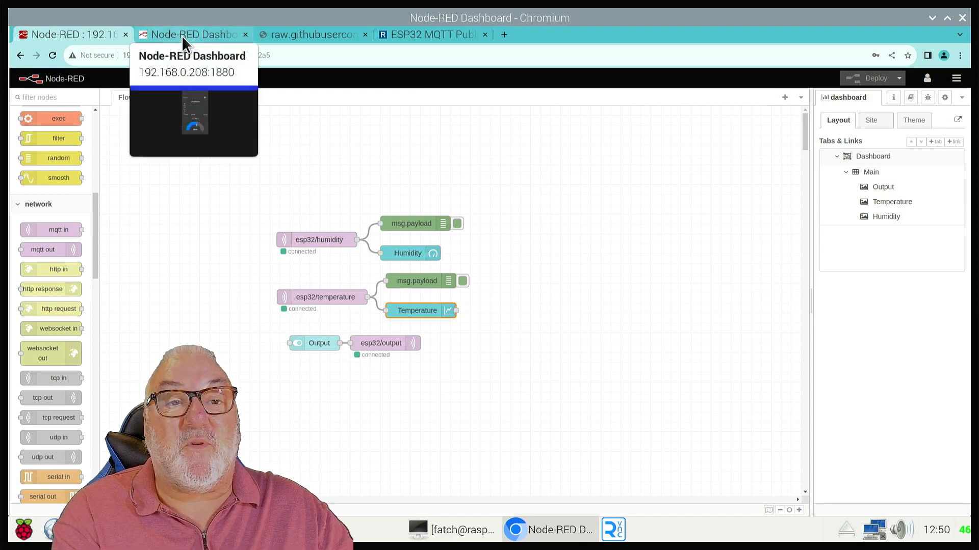
On the Node-RED Dashboard tab, turn the Output switch on.
{"action": "left_click", "coordinate": [194, 34]}
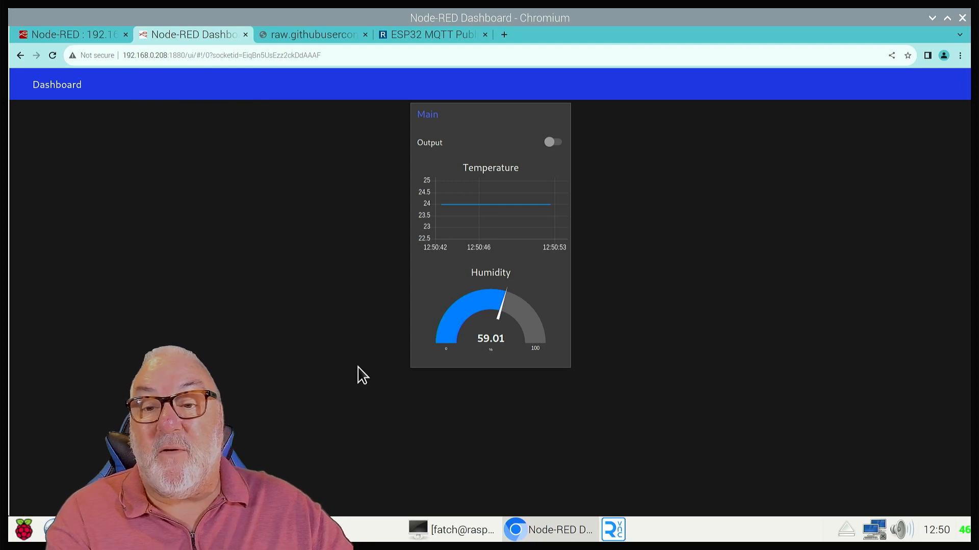
{"action": "mouse_move", "coordinate": [531, 194]}
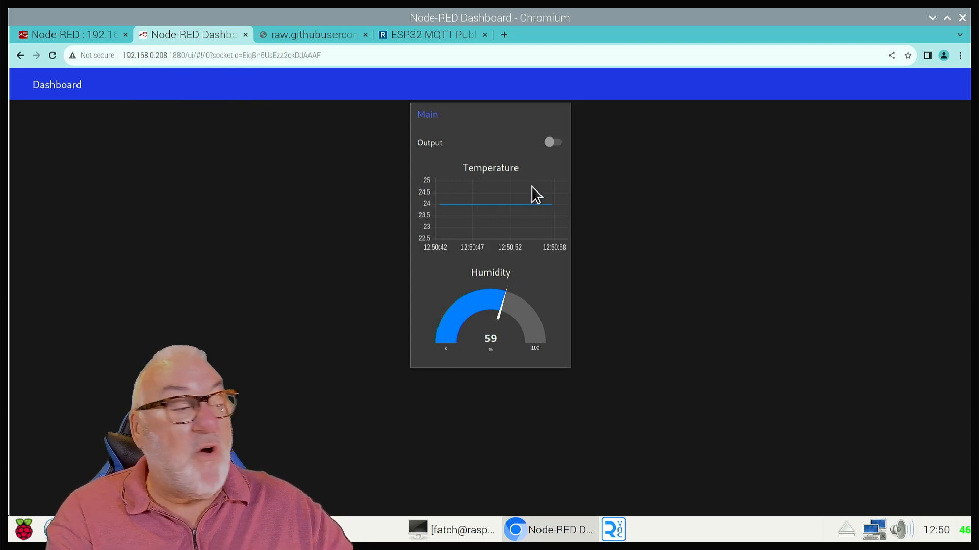
{"action": "mouse_move", "coordinate": [545, 171]}
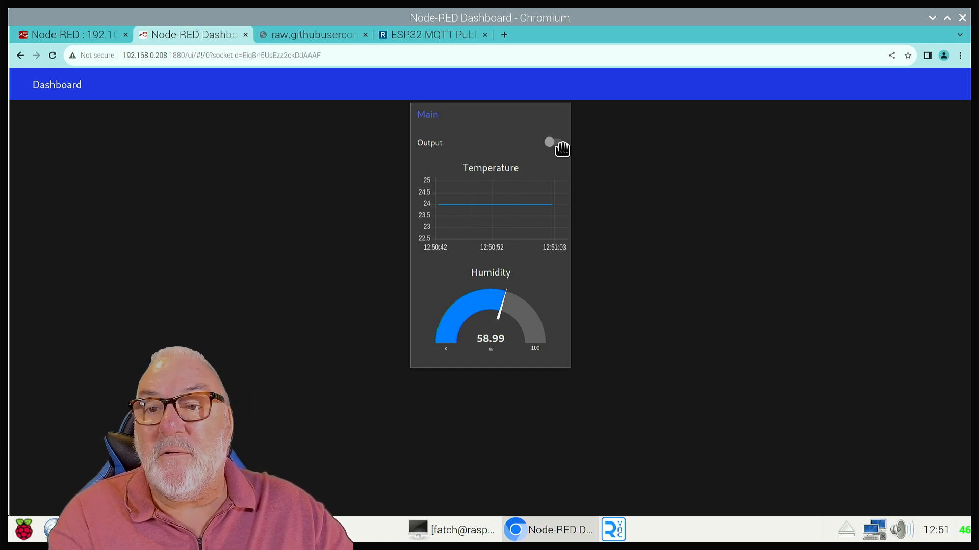
{"action": "left_click", "coordinate": [553, 141]}
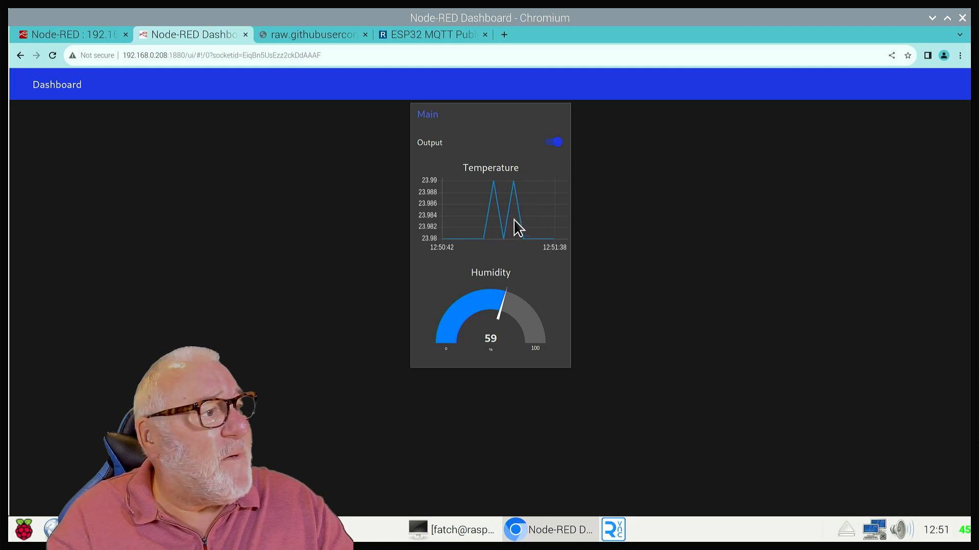
{"action": "mouse_move", "coordinate": [611, 243]}
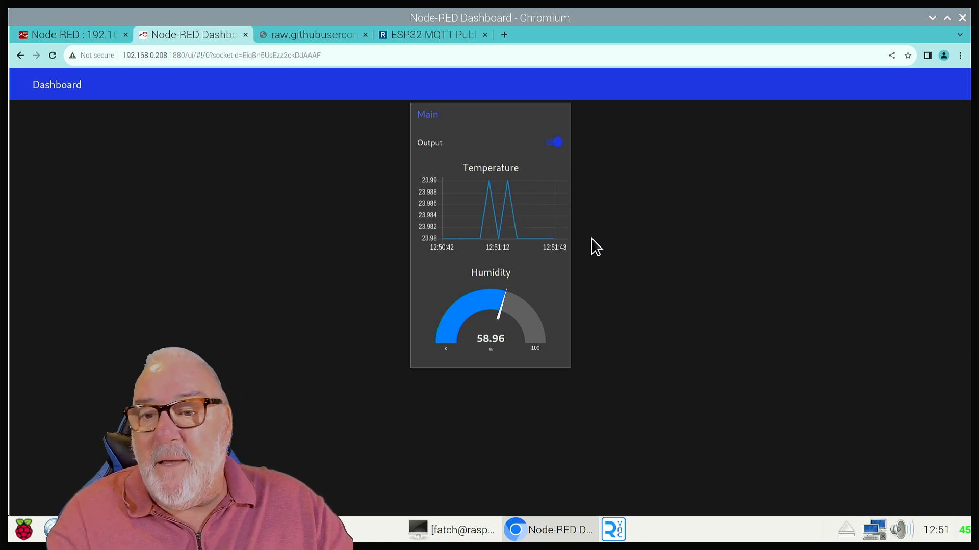
{"action": "mouse_move", "coordinate": [552, 311]}
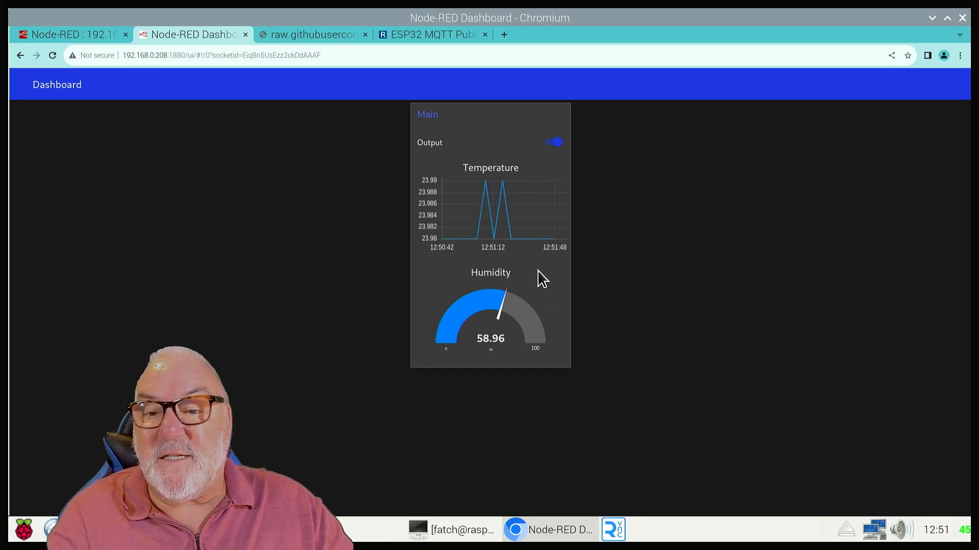
{"action": "mouse_move", "coordinate": [450, 253]}
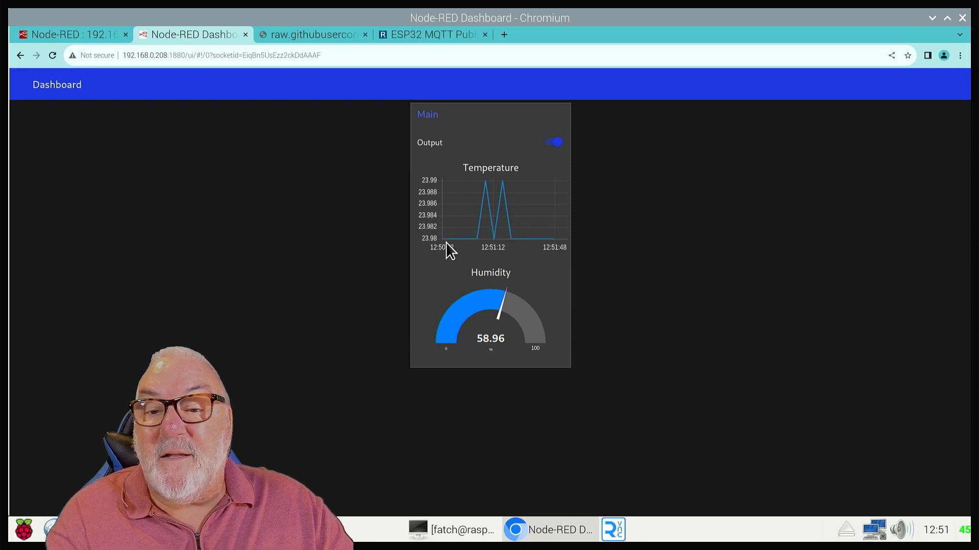
{"action": "mouse_move", "coordinate": [525, 250]}
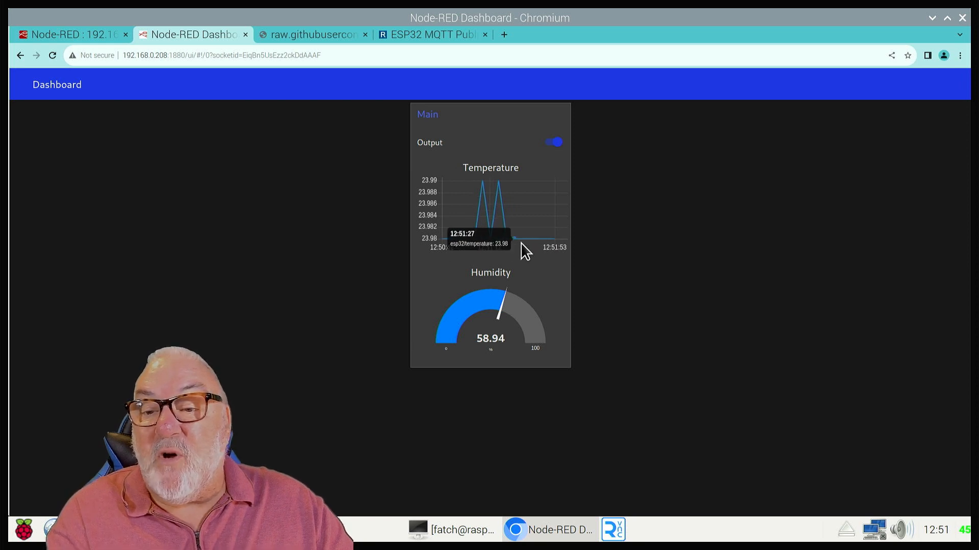
{"action": "mouse_move", "coordinate": [344, 254]}
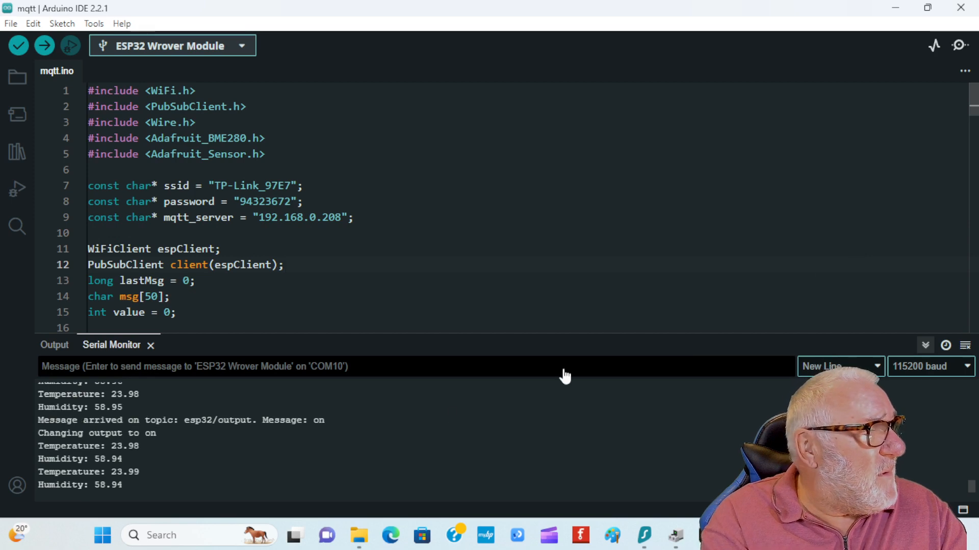
{"action": "mouse_move", "coordinate": [374, 426]}
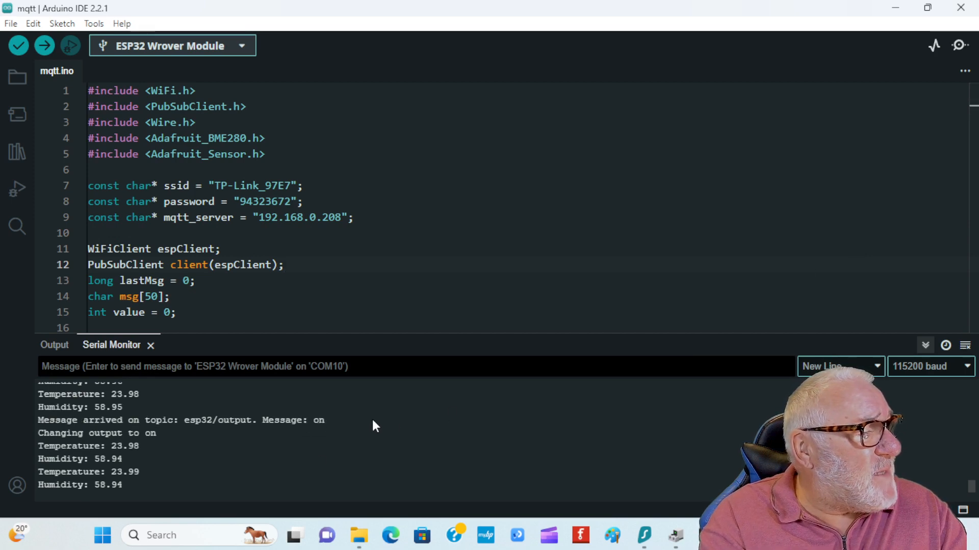